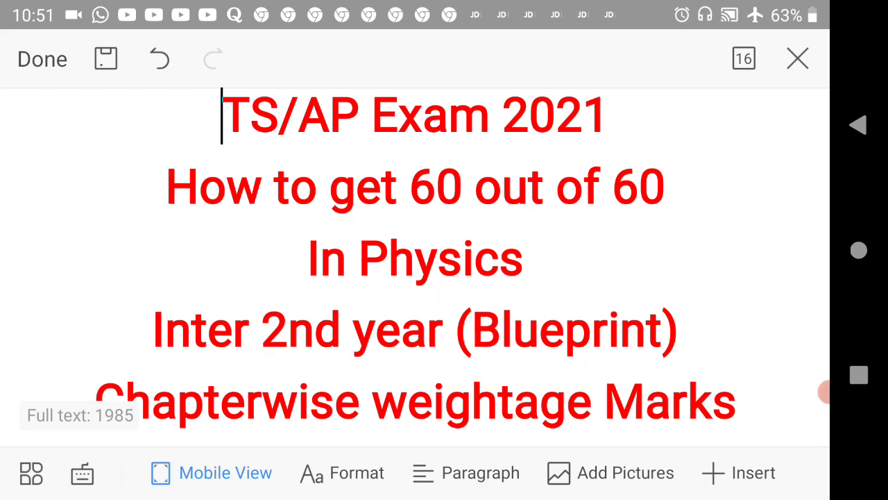
Tap in the physics document to scroll past the red title toward Unit 1 Waves.
{"action": "left_click", "coordinate": [166, 187]}
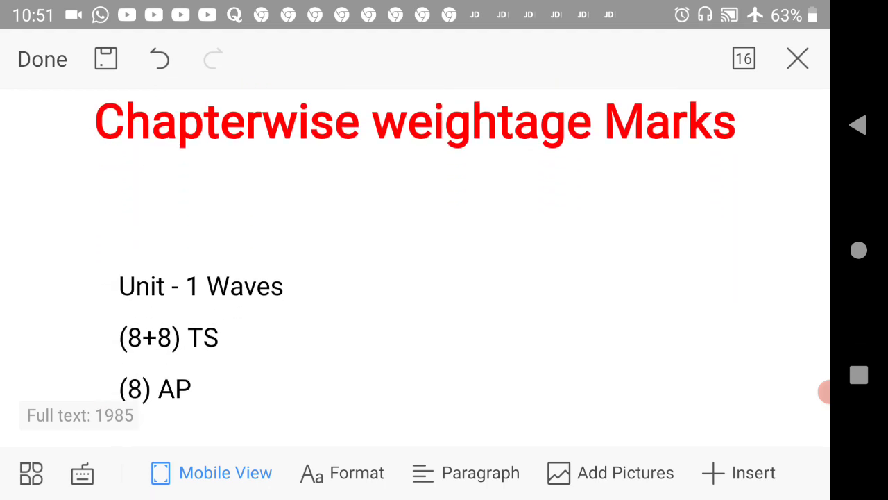
Scroll down until Unit 5 Electrostatic Potential and Capacitance marks appear.
{"action": "scroll", "scroll_direction": "down", "scroll_amount": 3}
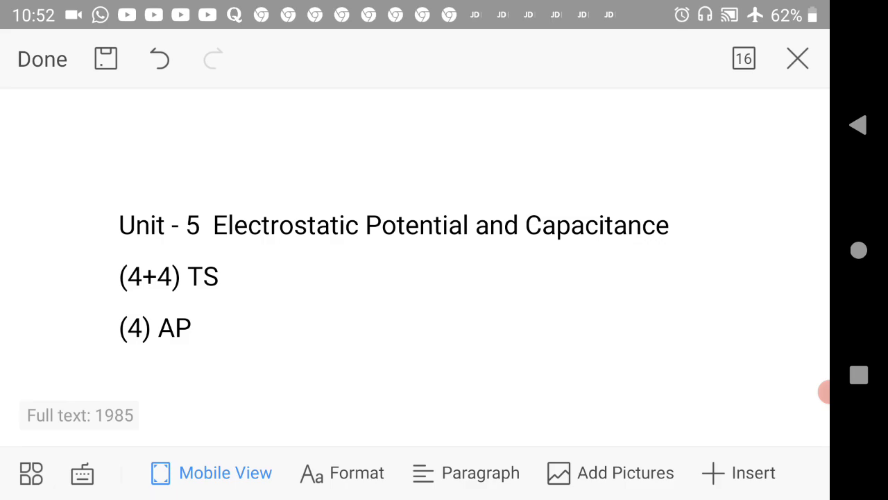
Scroll past Units 6–11 to Unit 12 Dual Nature of Radiation and Matter.
{"action": "scroll", "scroll_direction": "down", "scroll_amount": 3}
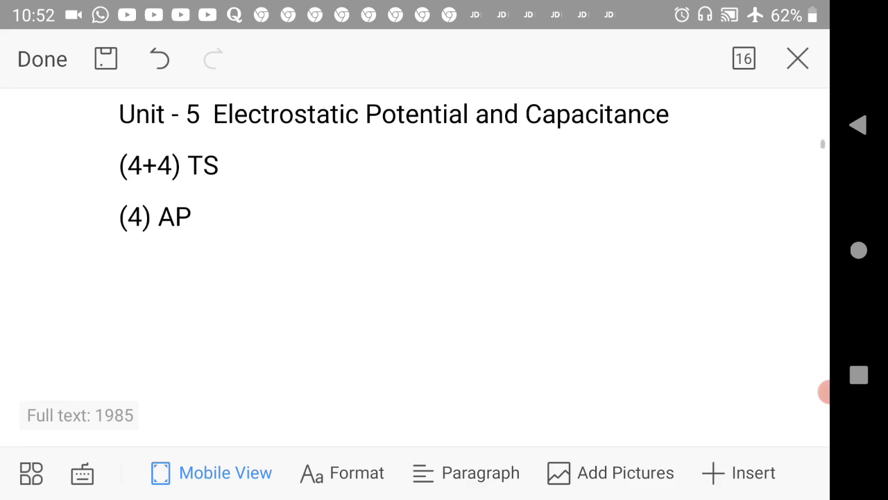
{"action": "scroll", "scroll_direction": "down", "scroll_amount": 3}
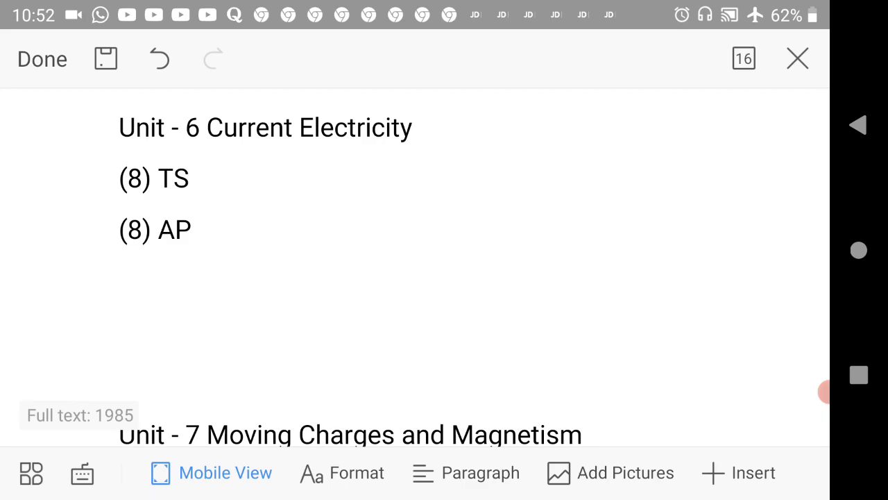
{"action": "scroll", "scroll_direction": "down", "scroll_amount": 3}
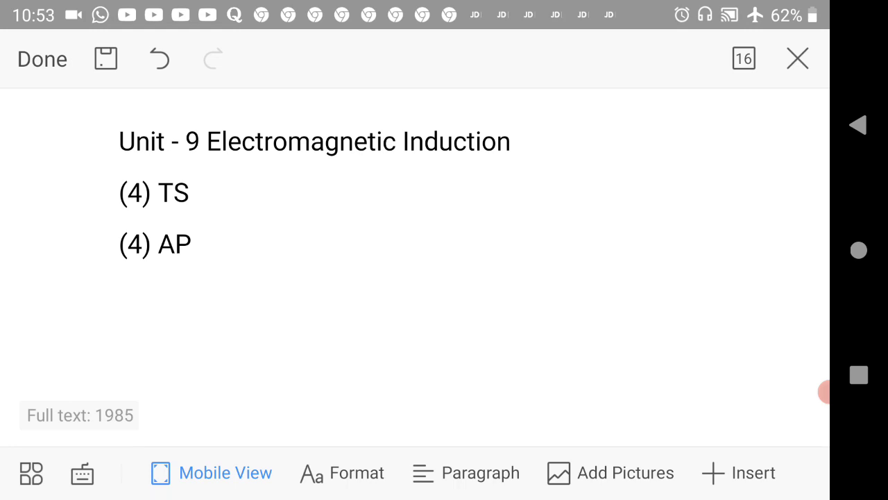
{"action": "scroll", "scroll_direction": "down", "scroll_amount": 3}
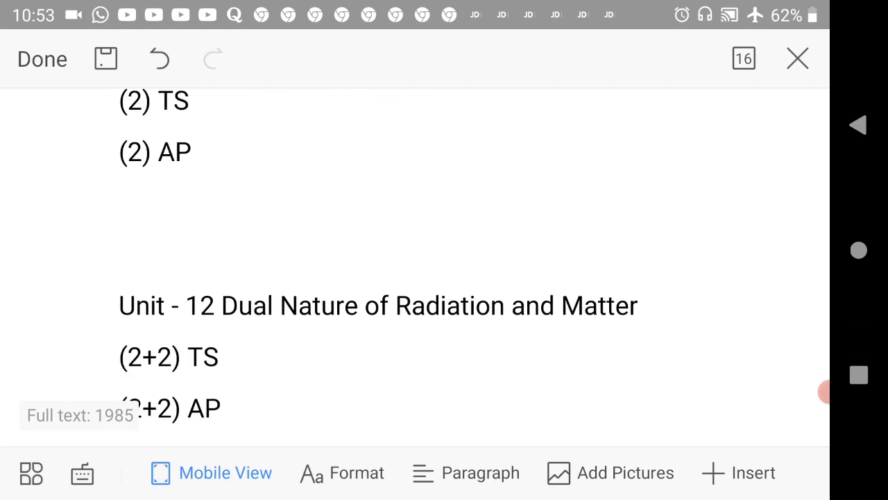
Scroll past Units 13–15 to Unit 16 Communication System, marked 2 TS and 2 AP.
{"action": "scroll", "scroll_direction": "down", "scroll_amount": 3}
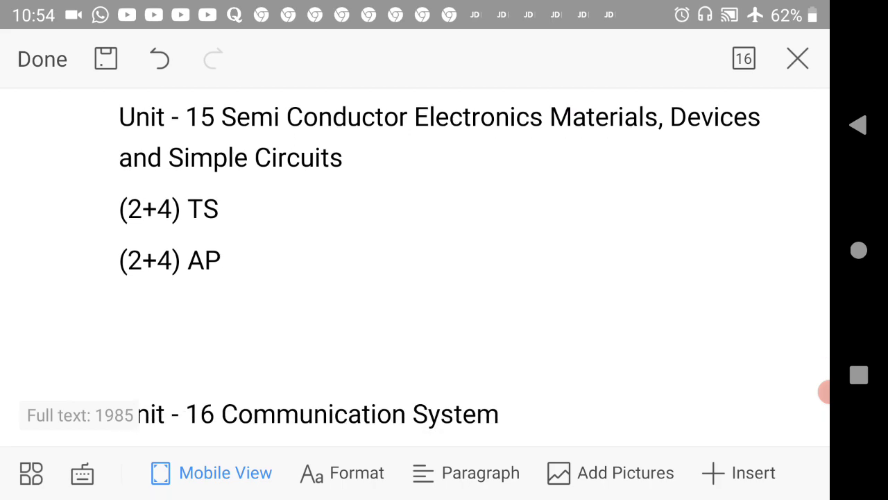
{"action": "scroll", "scroll_direction": "down", "scroll_amount": 3}
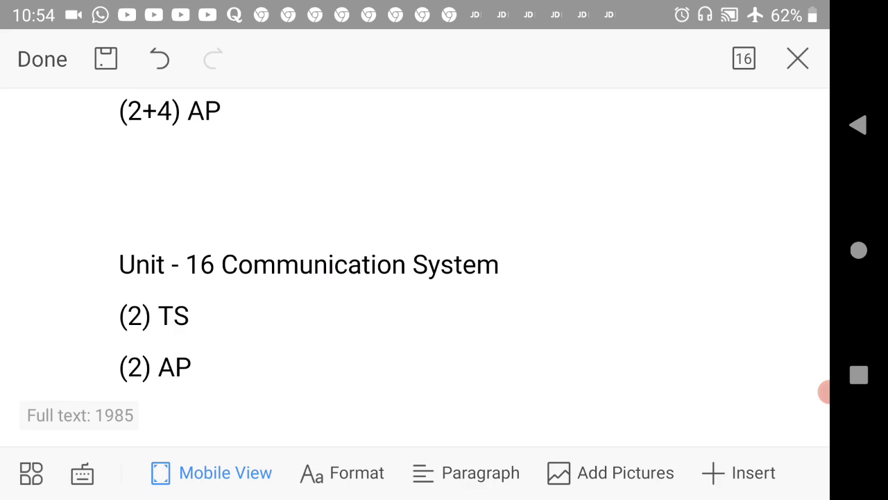
{"action": "scroll", "scroll_direction": "down", "scroll_amount": 3}
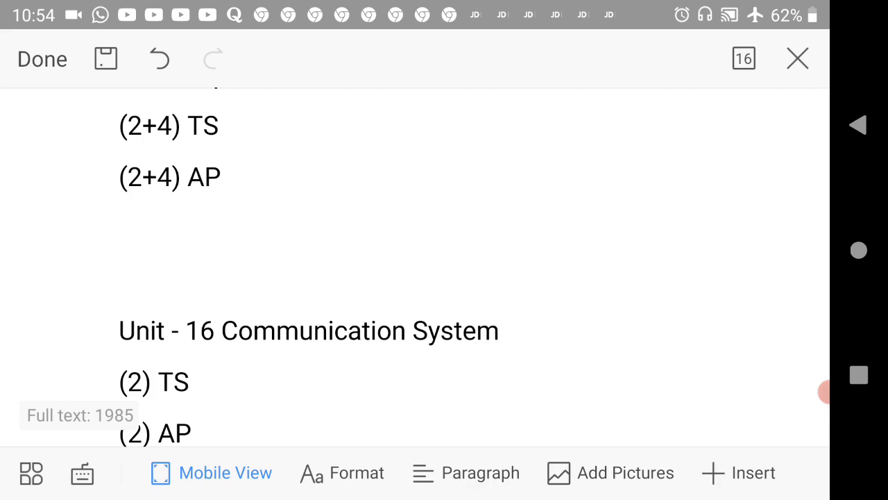
Place the cursor before the Unit 15 (2+4) AP marks to show the Select/Paste popup.
{"action": "left_click", "coordinate": [120, 177]}
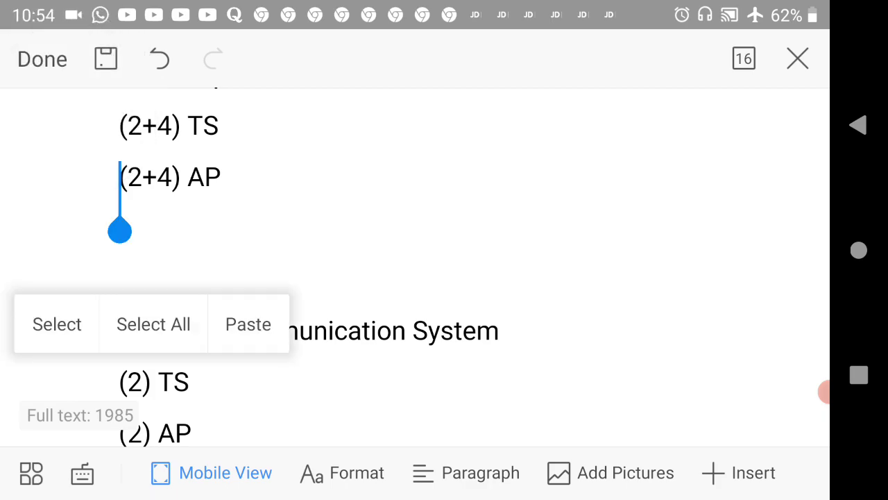